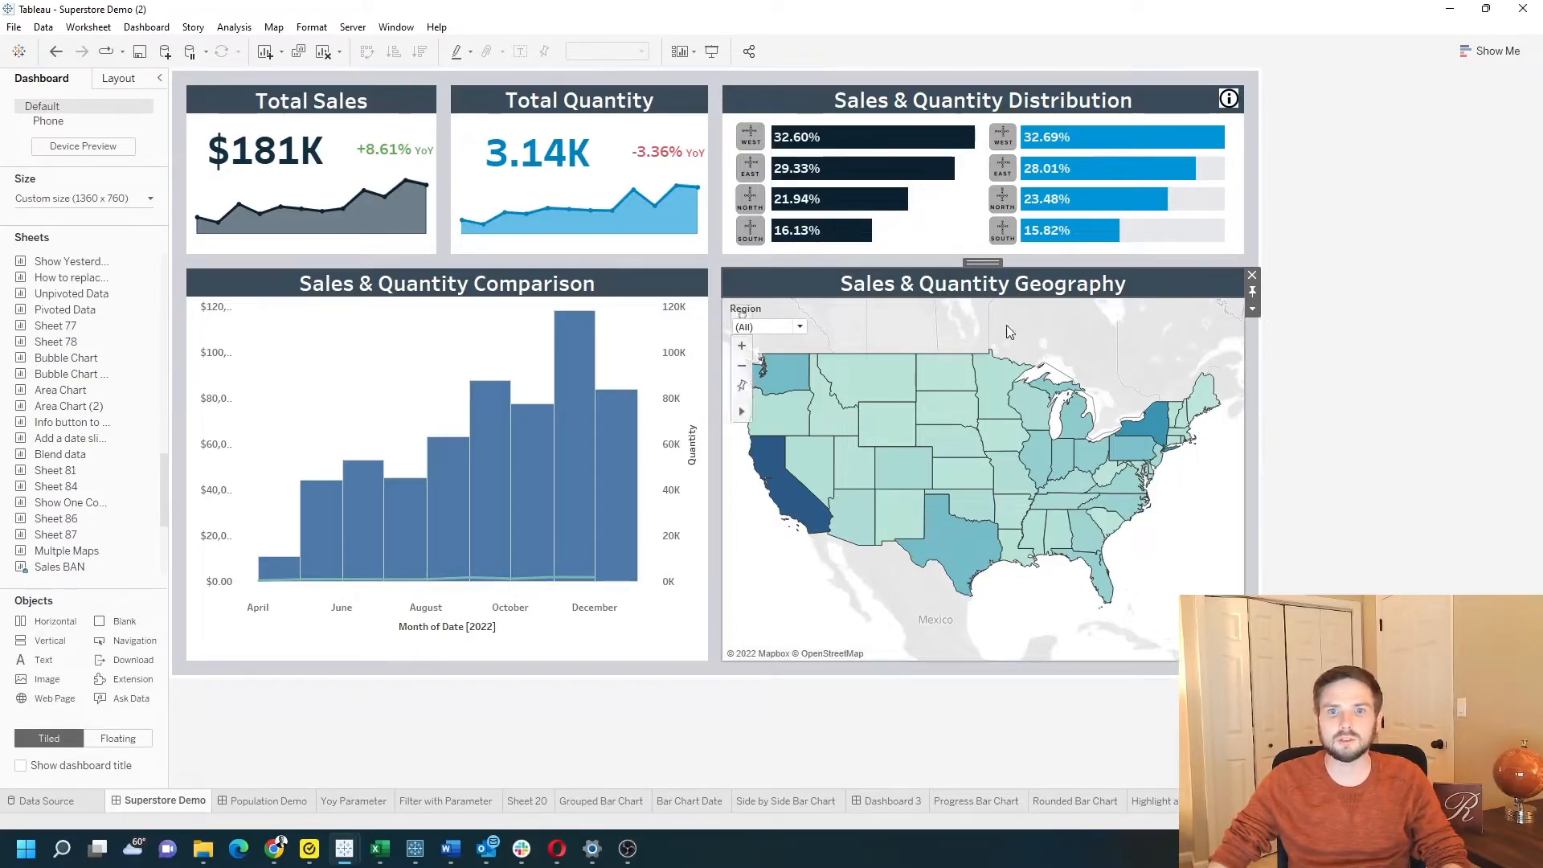
mouse_move(956, 373)
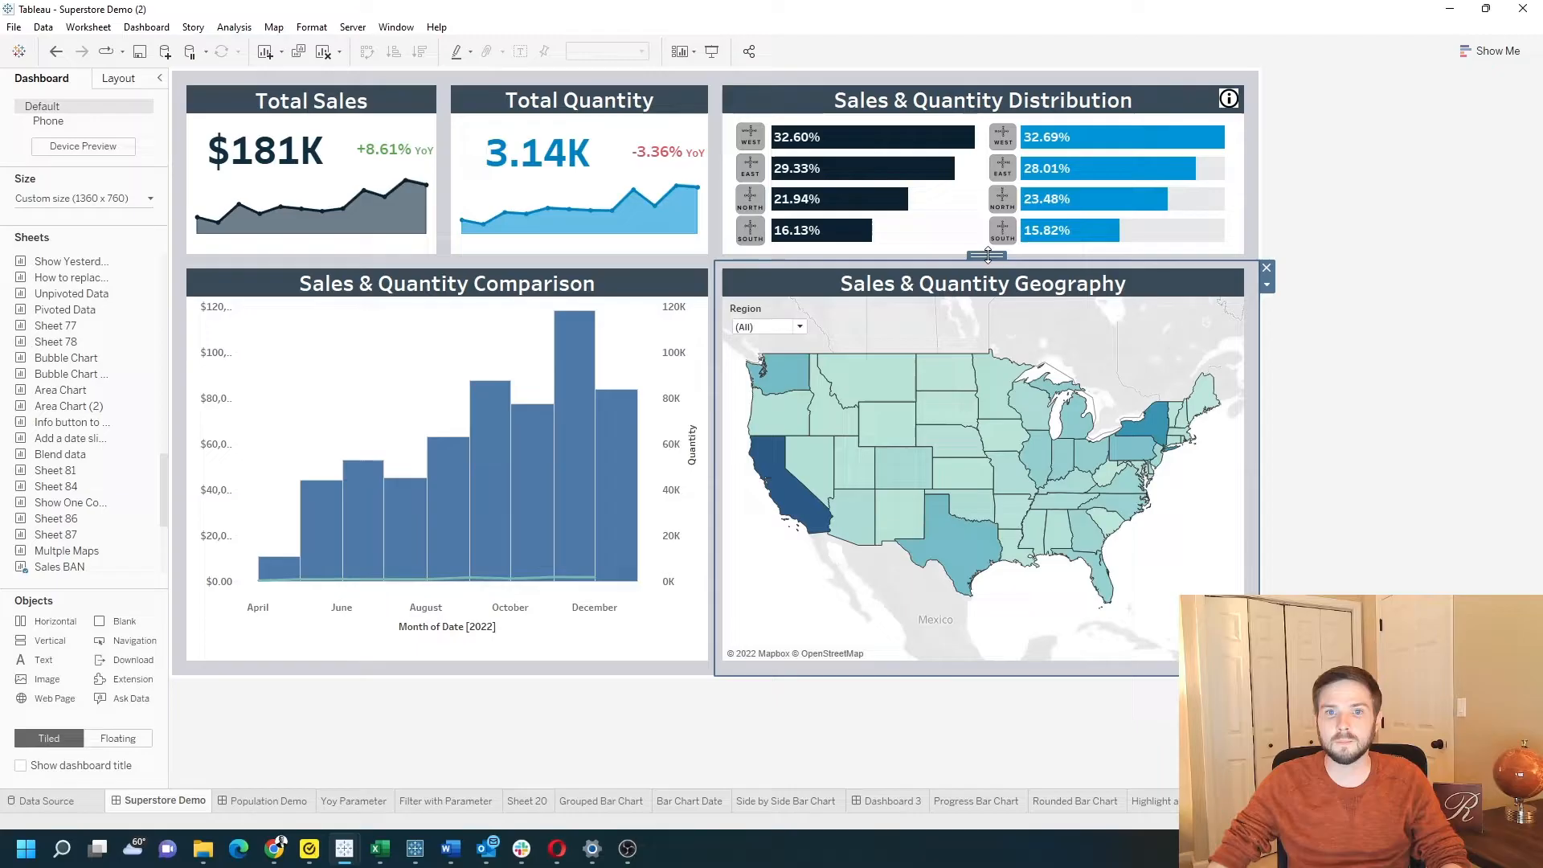
mouse_move(759, 244)
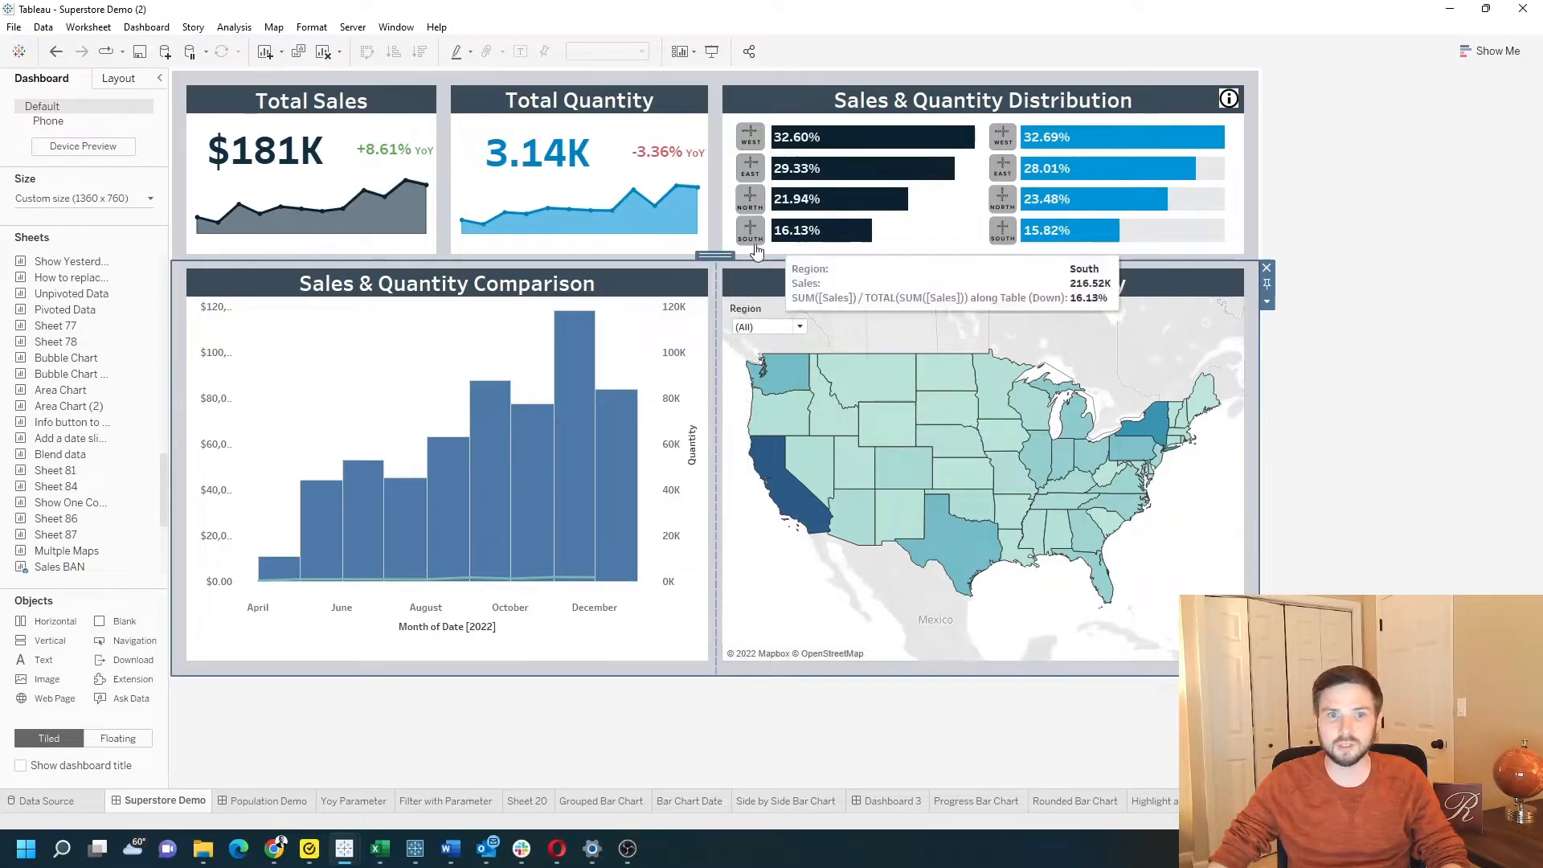
mouse_move(633, 334)
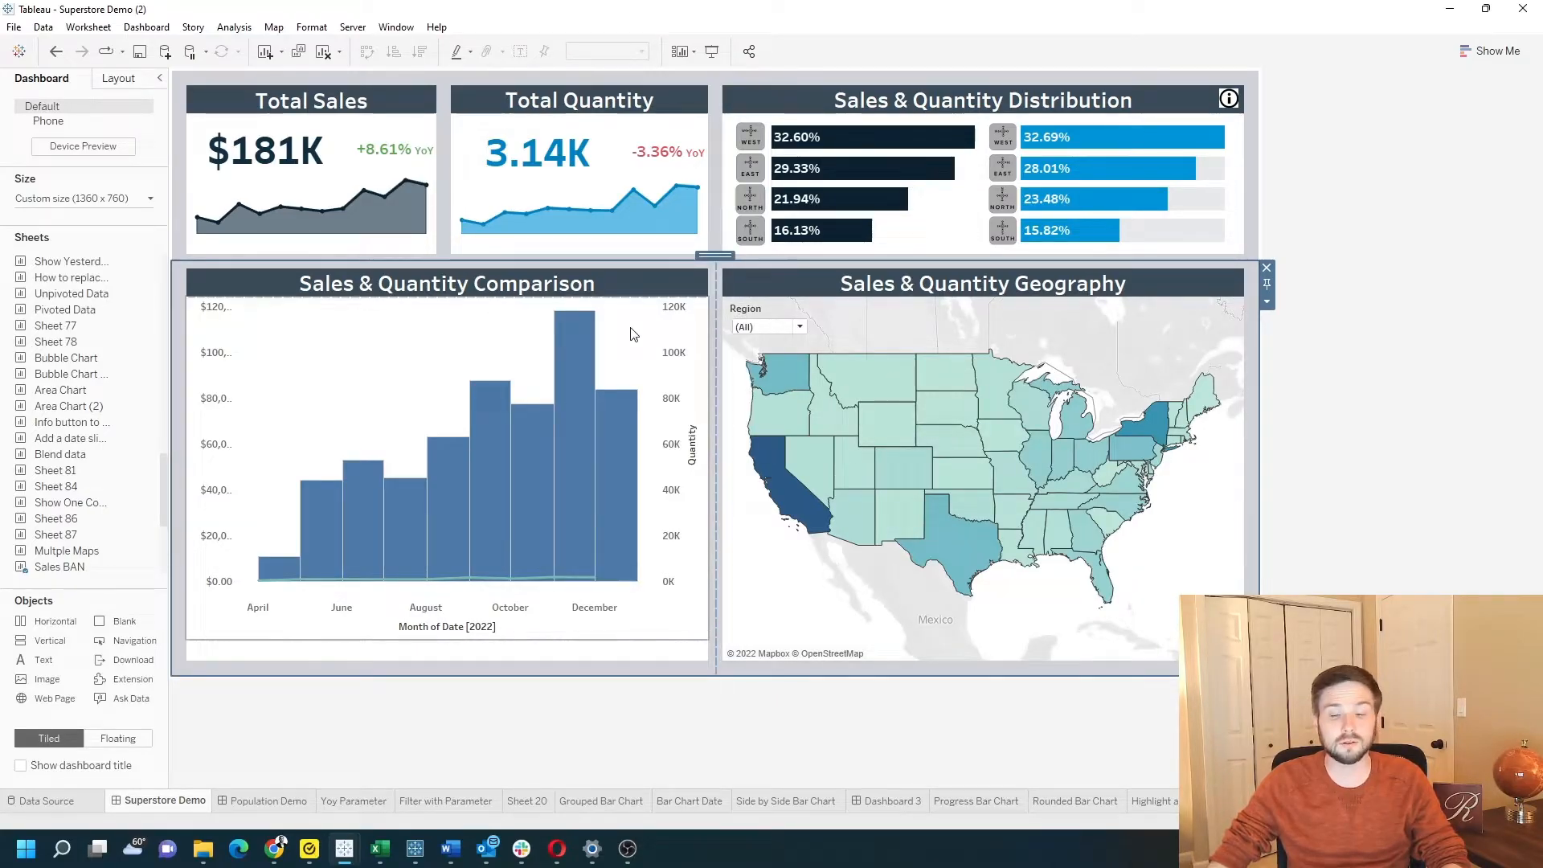